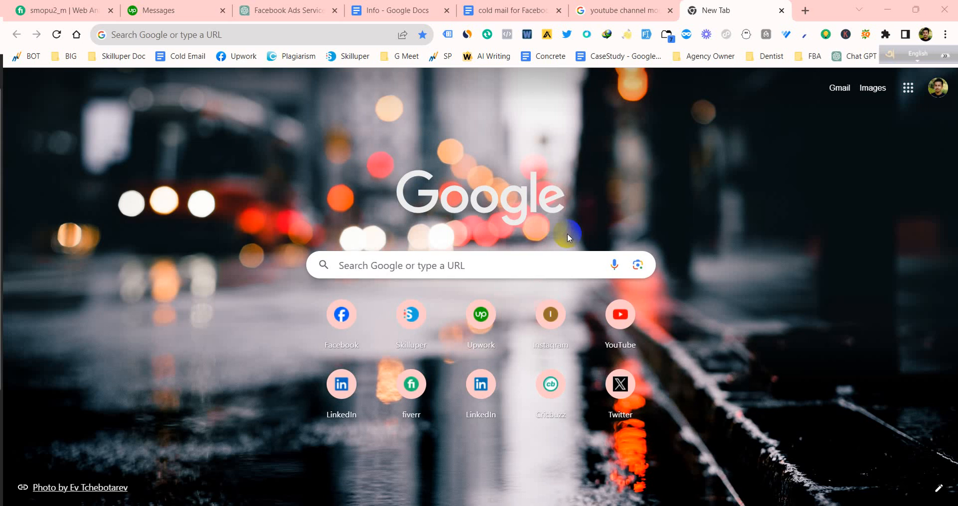
{"action": "mouse_move", "coordinate": [571, 230]}
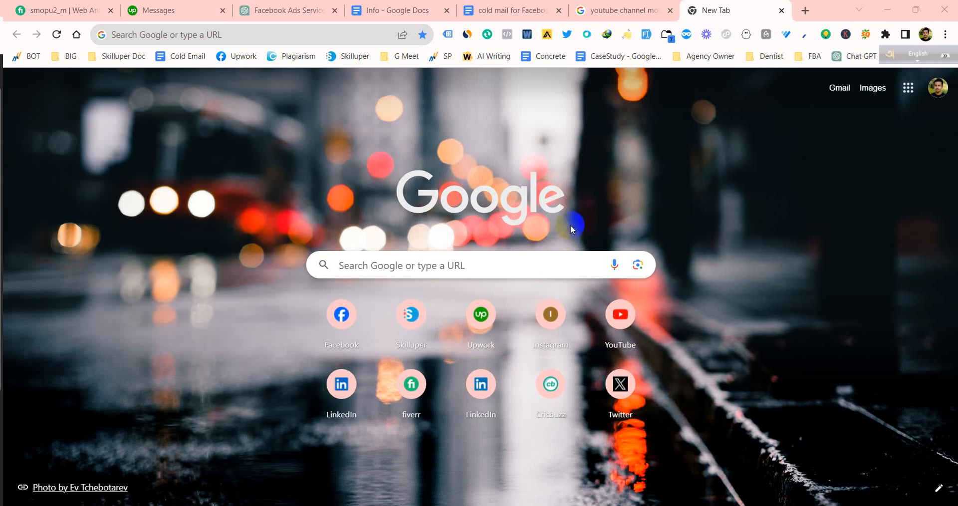
Enter 'paypal' in the Chrome address bar to reach paypal.com
{"action": "left_click", "coordinate": [244, 34]}
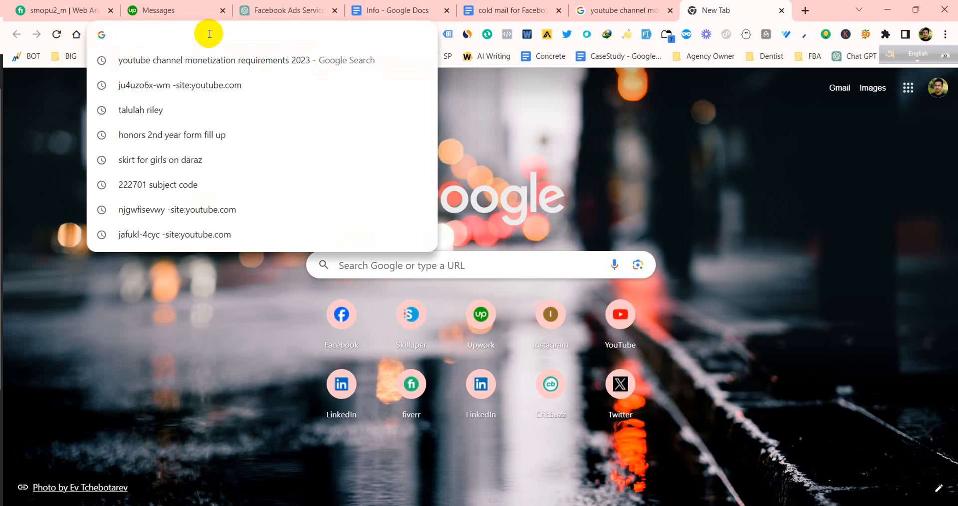
{"action": "type", "text": "paypal.com"}
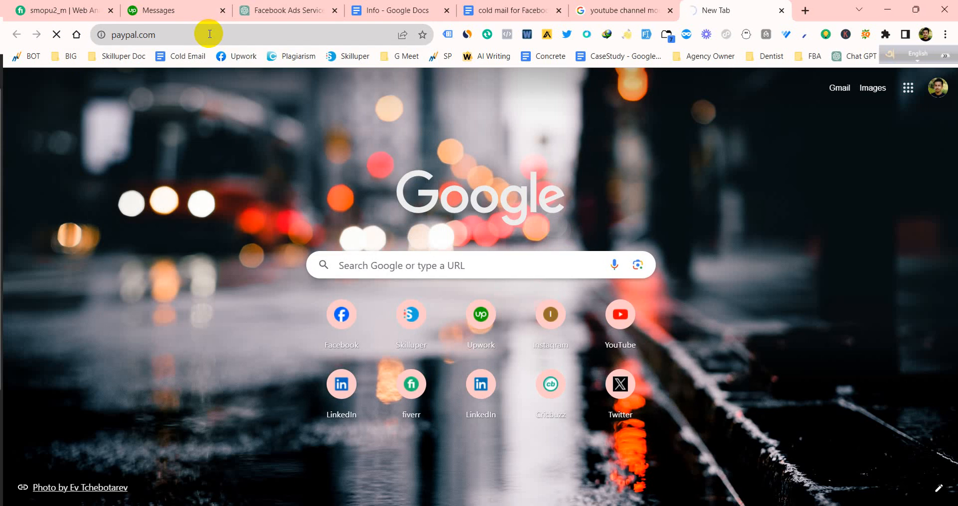
Load the PayPal dashboard and scroll down to the footer links
{"action": "key", "text": "Enter"}
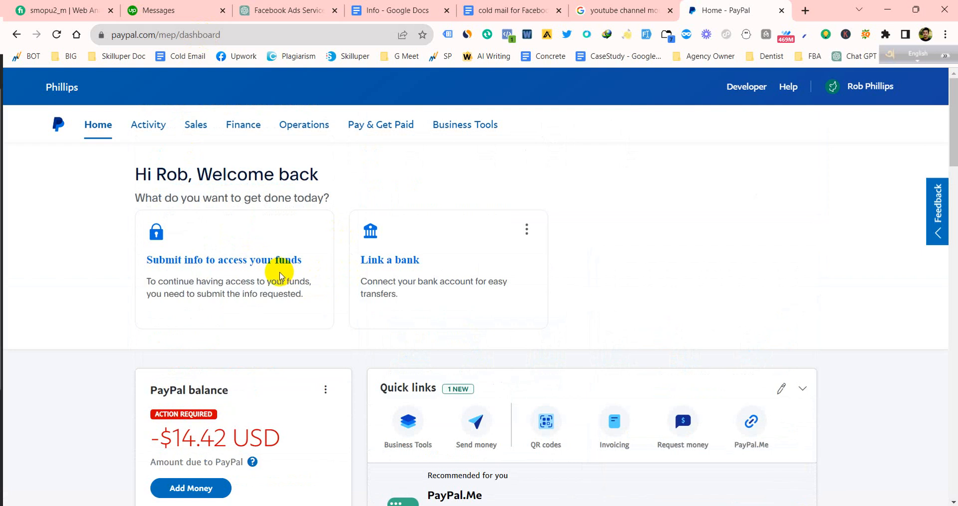
{"action": "mouse_move", "coordinate": [222, 308]}
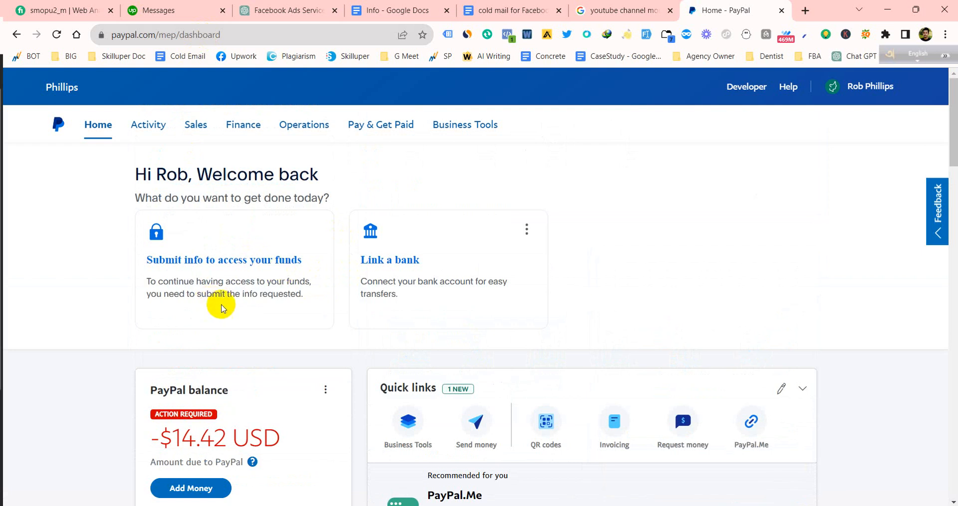
{"action": "mouse_move", "coordinate": [323, 335]}
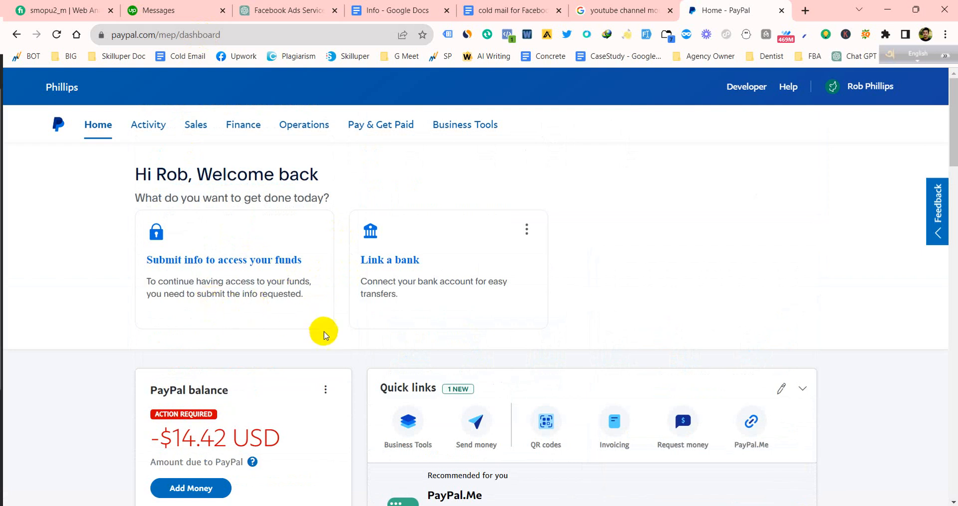
{"action": "scroll", "scroll_direction": "down", "scroll_amount": 3}
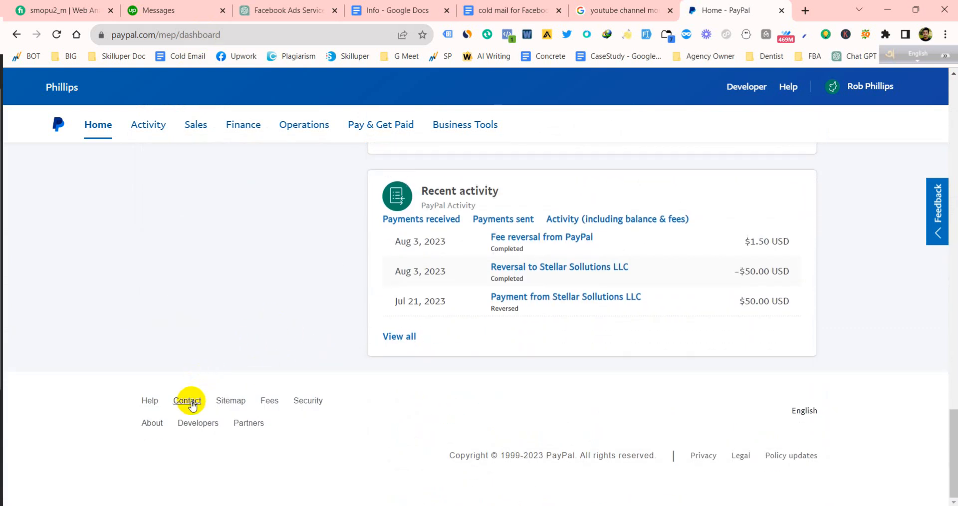
Go to the Contact Us help page via the footer link and reach the Message us option
{"action": "left_click", "coordinate": [186, 400]}
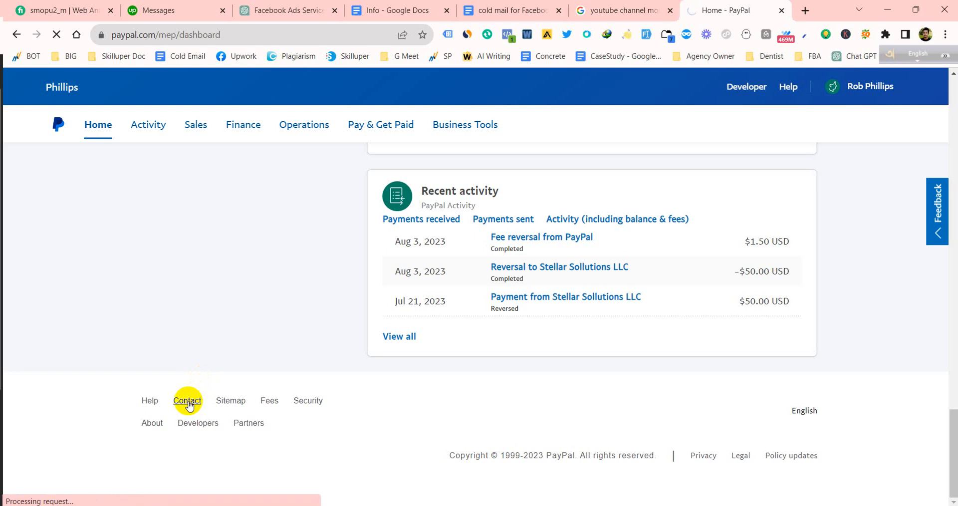
{"action": "left_click", "coordinate": [186, 400]}
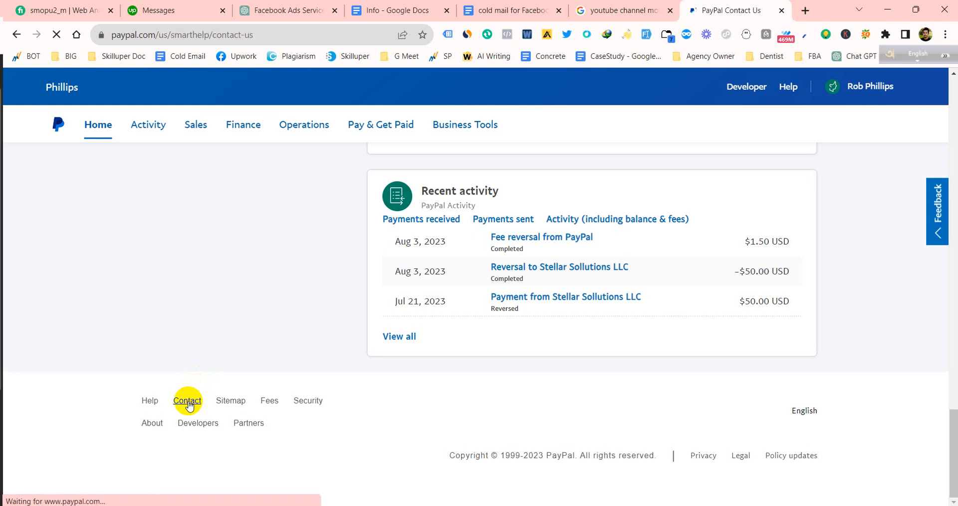
{"action": "left_click", "coordinate": [186, 400]}
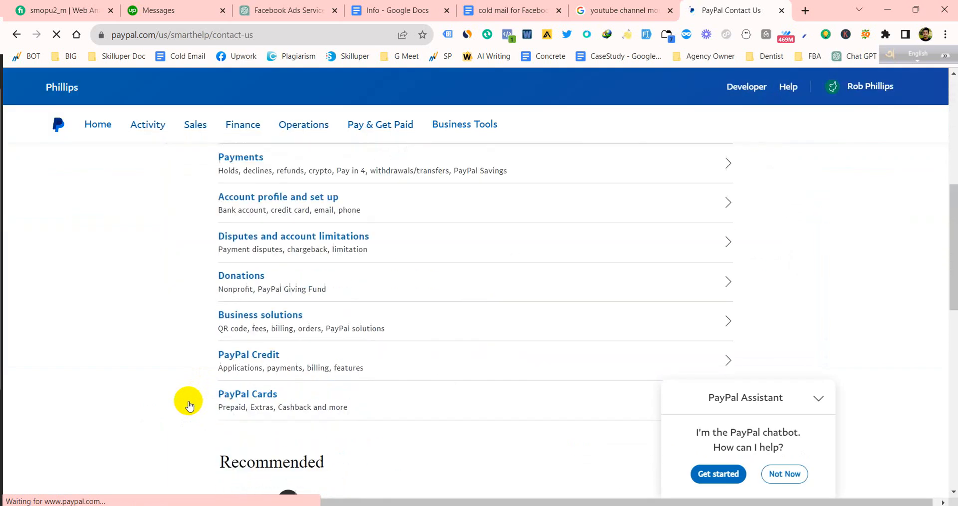
{"action": "scroll", "scroll_direction": "down", "scroll_amount": 3}
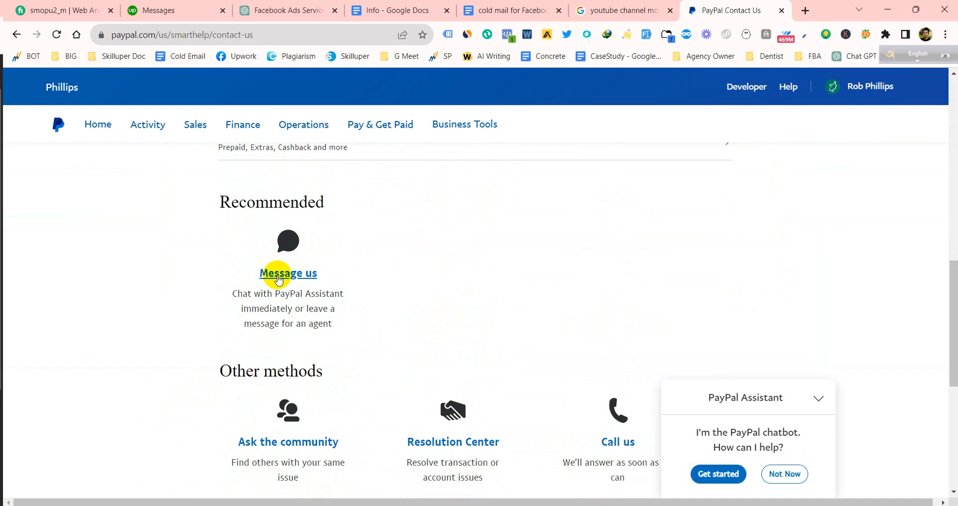
{"action": "scroll", "scroll_direction": "down", "scroll_amount": 3}
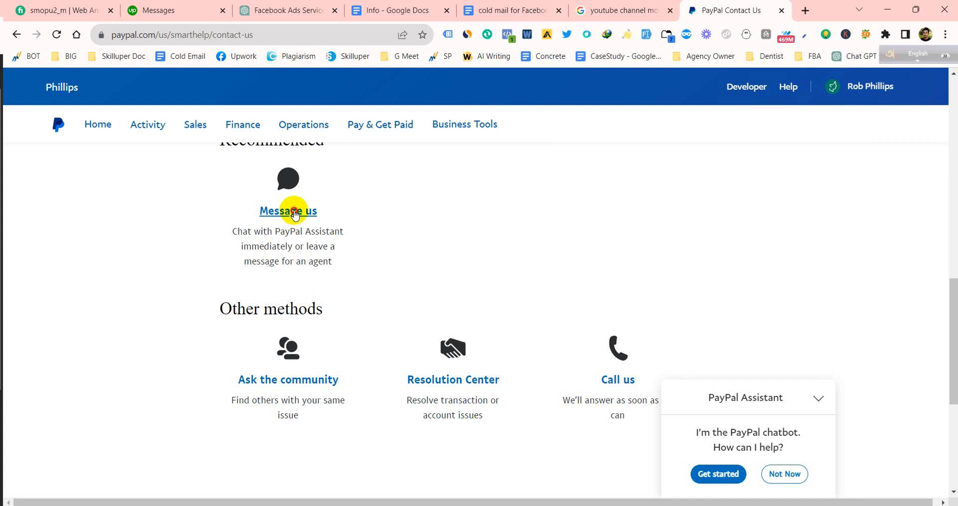
Start a PayPal Assistant chat and send a message asking about account status
{"action": "left_click", "coordinate": [718, 474]}
{"action": "type", "text": "I want to know my"}
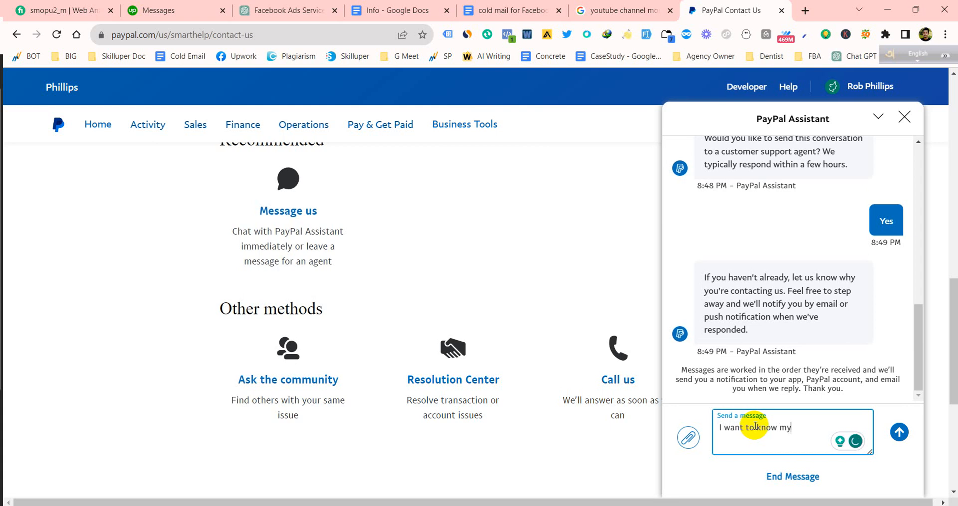
{"action": "type", "text": "account st"}
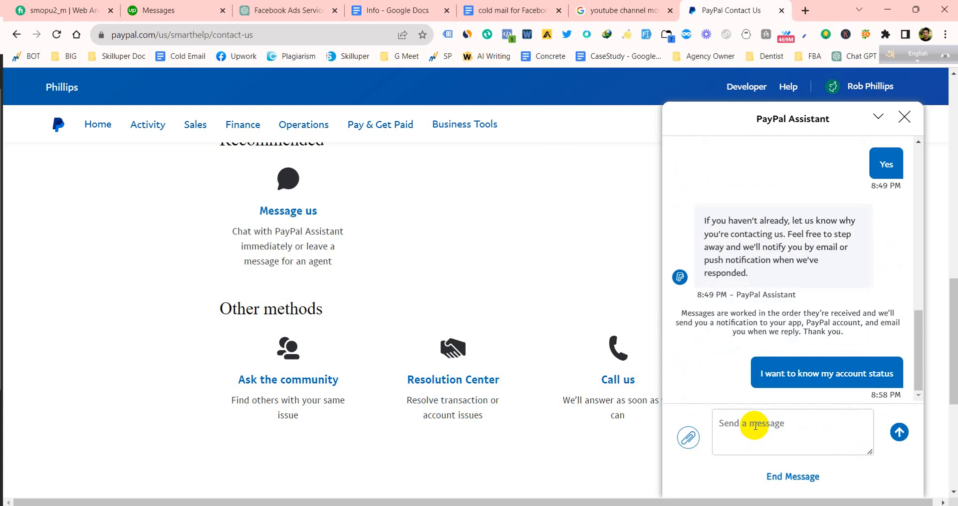
Begin a follow-up chat message starting 'I need su'
{"action": "left_click", "coordinate": [792, 431]}
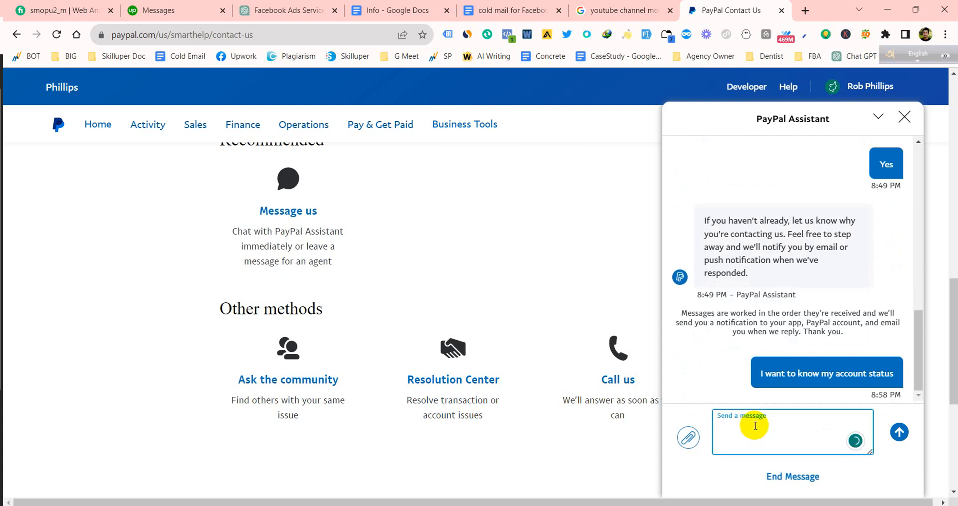
{"action": "type", "text": "I need su"}
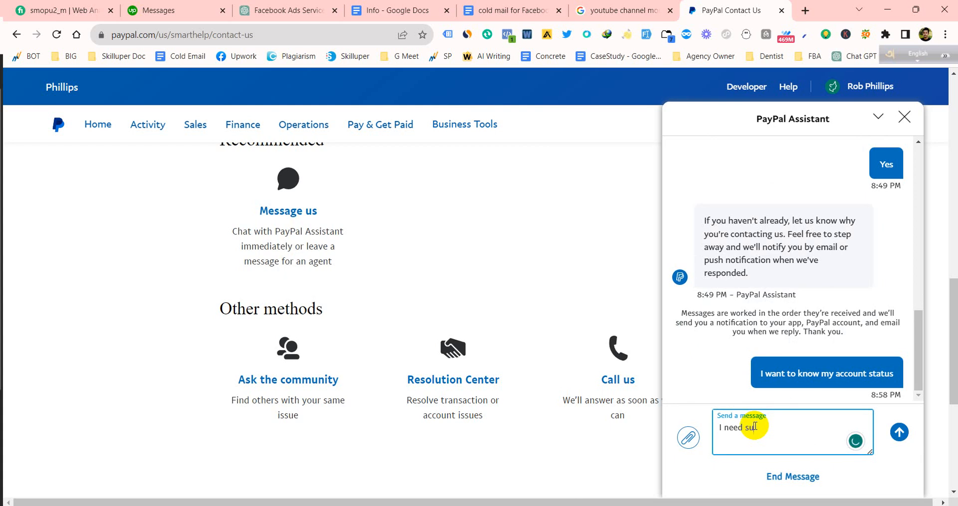